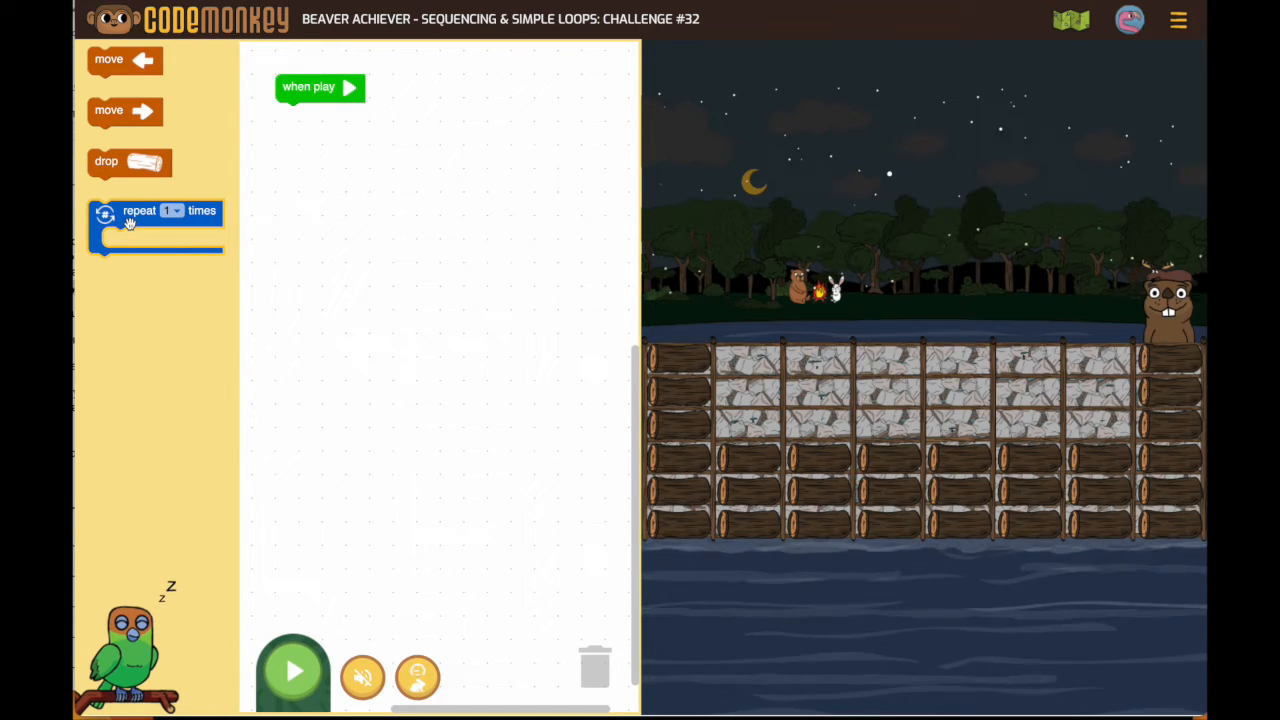
Step: Add a repeat loop set to 6 times and leave it loose below the when-play block
{"action": "left_click_drag", "start_coordinate": [156, 224], "coordinate": [344, 240]}
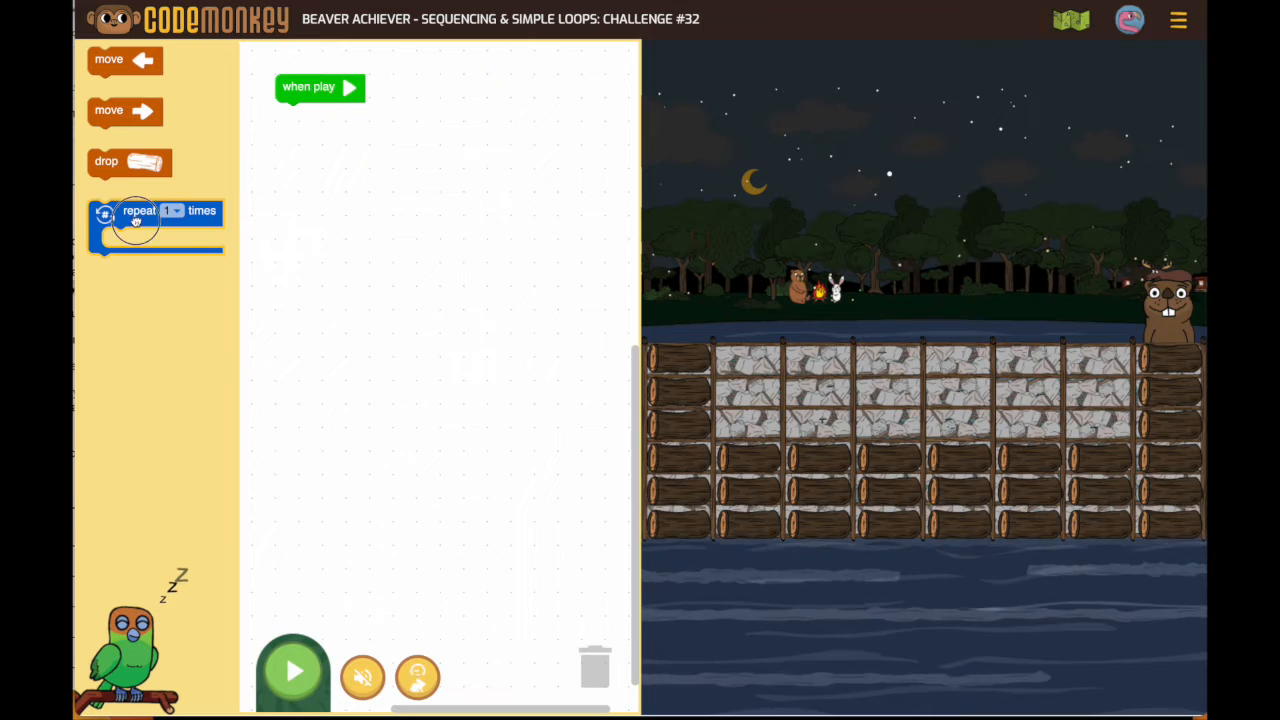
{"action": "left_click_drag", "start_coordinate": [156, 224], "coordinate": [510, 330]}
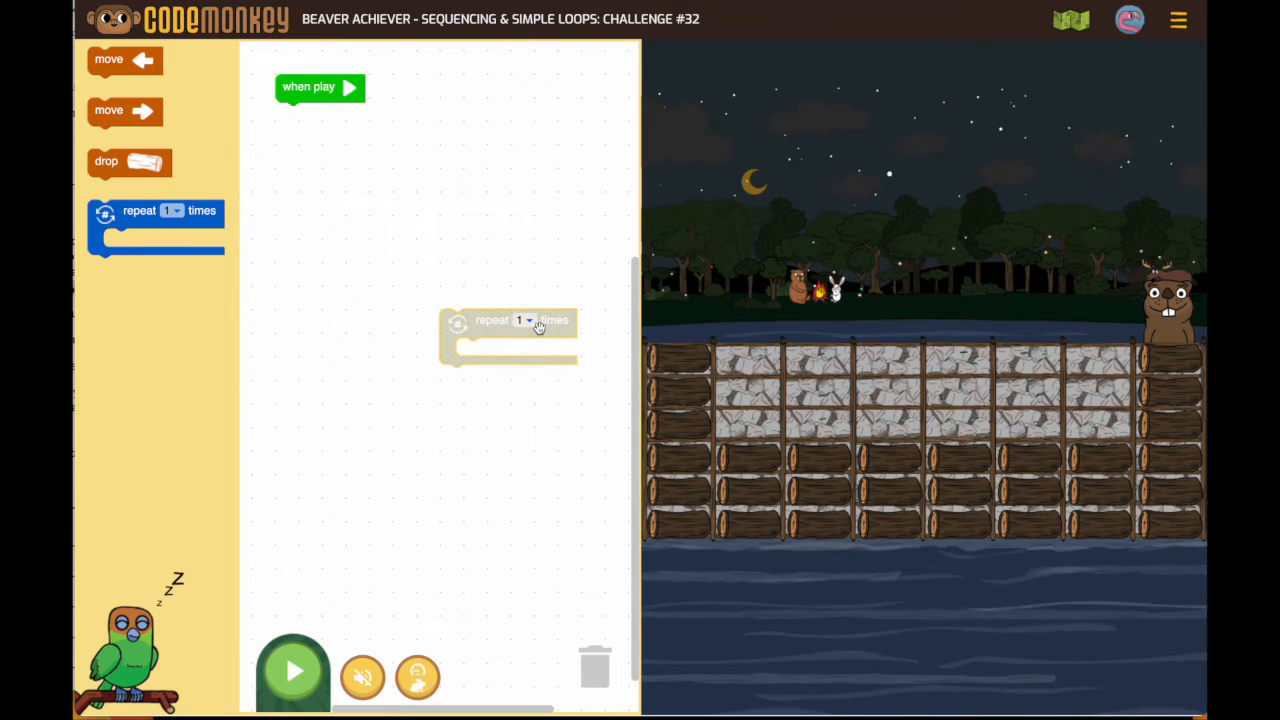
{"action": "left_click", "coordinate": [528, 320]}
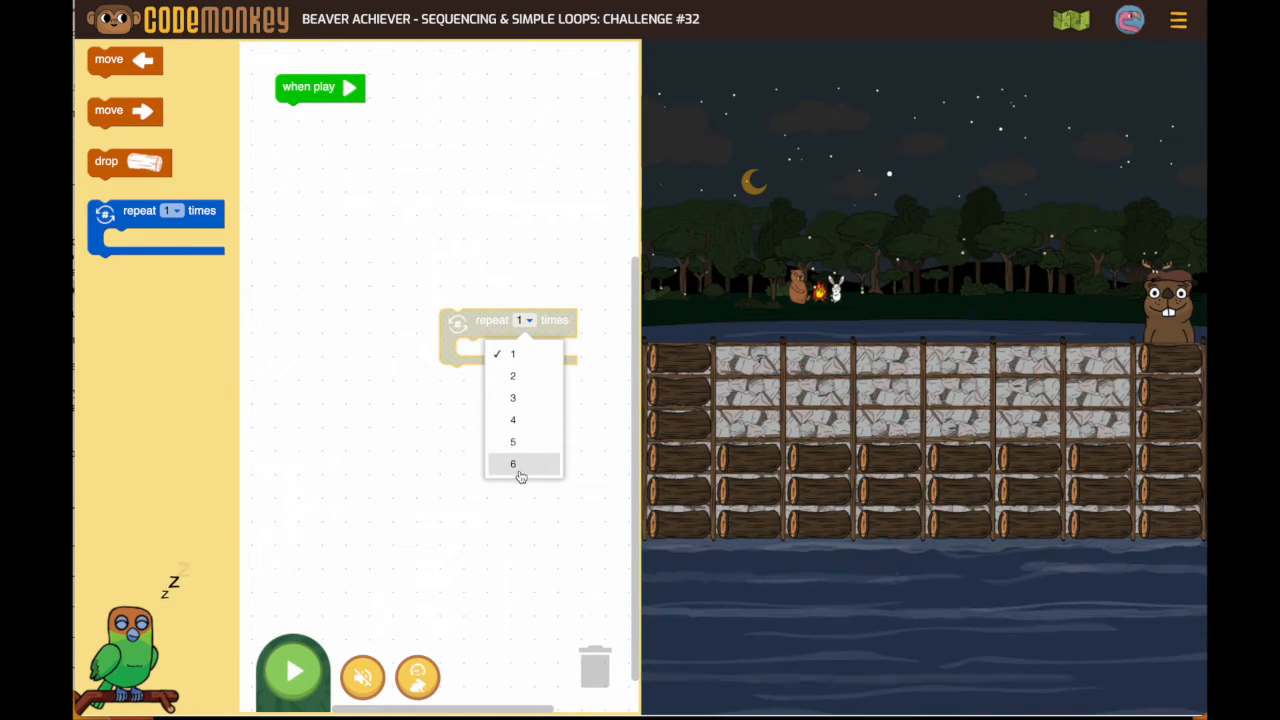
{"action": "left_click", "coordinate": [512, 464]}
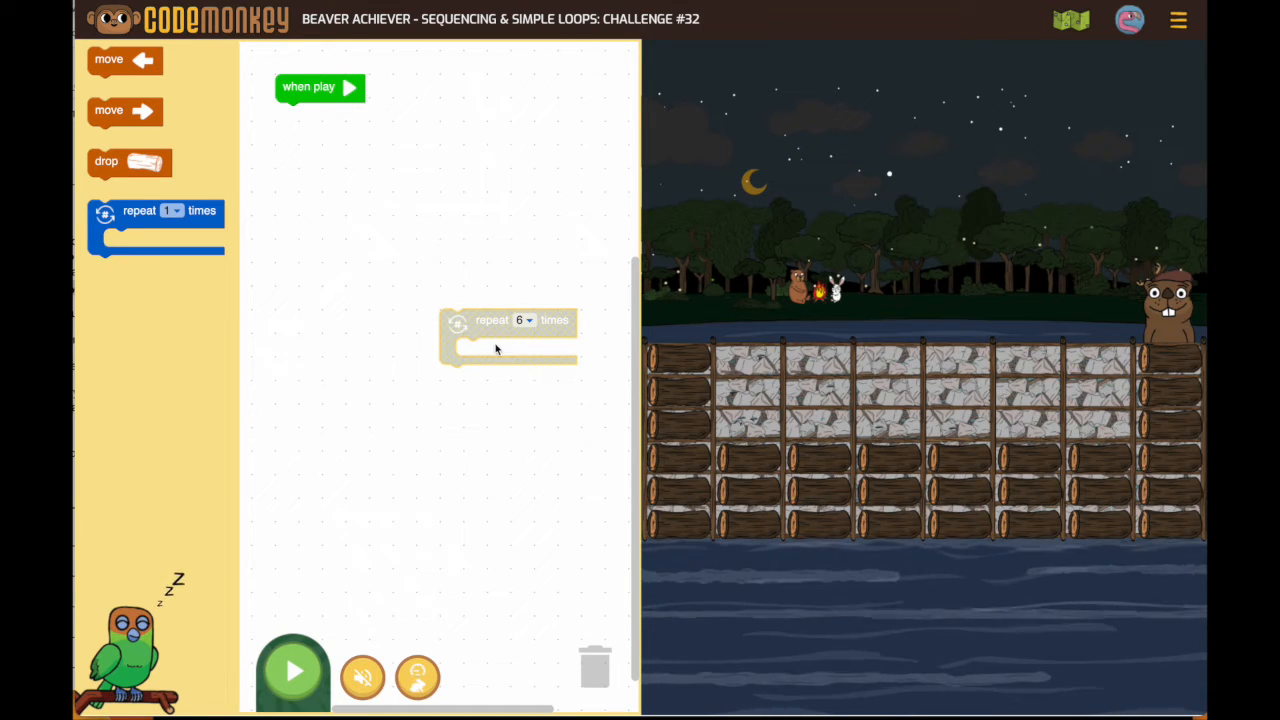
{"action": "left_click_drag", "start_coordinate": [492, 320], "coordinate": [328, 114]}
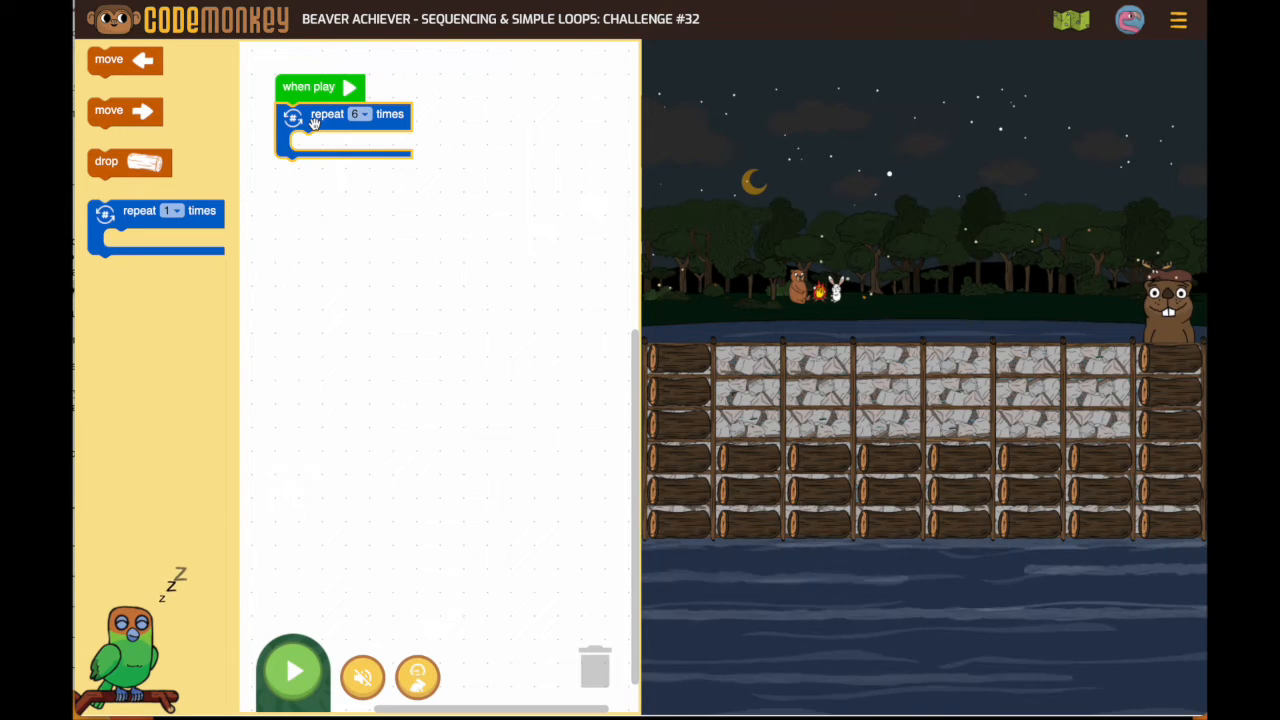
{"action": "left_click_drag", "start_coordinate": [344, 112], "coordinate": [484, 390]}
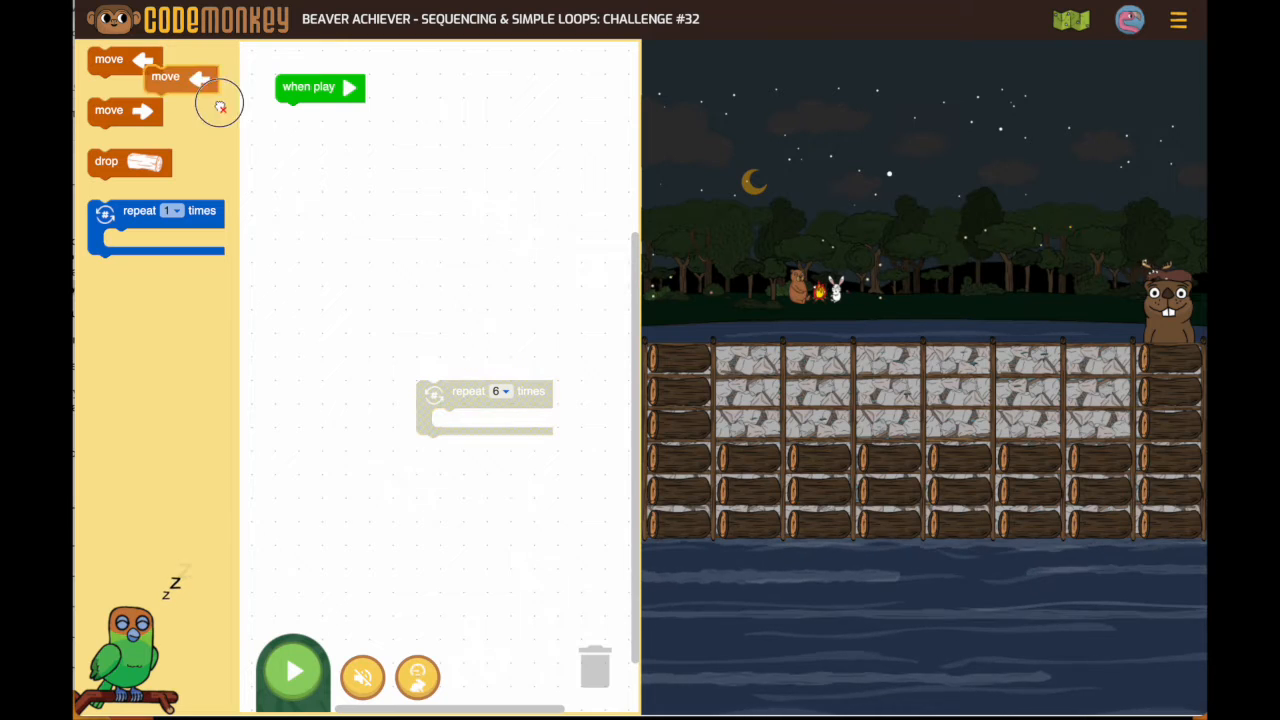
Step: Build move left followed by a repeat-3 loop containing drop under when play
{"action": "left_click_drag", "start_coordinate": [180, 76], "coordinate": [312, 114]}
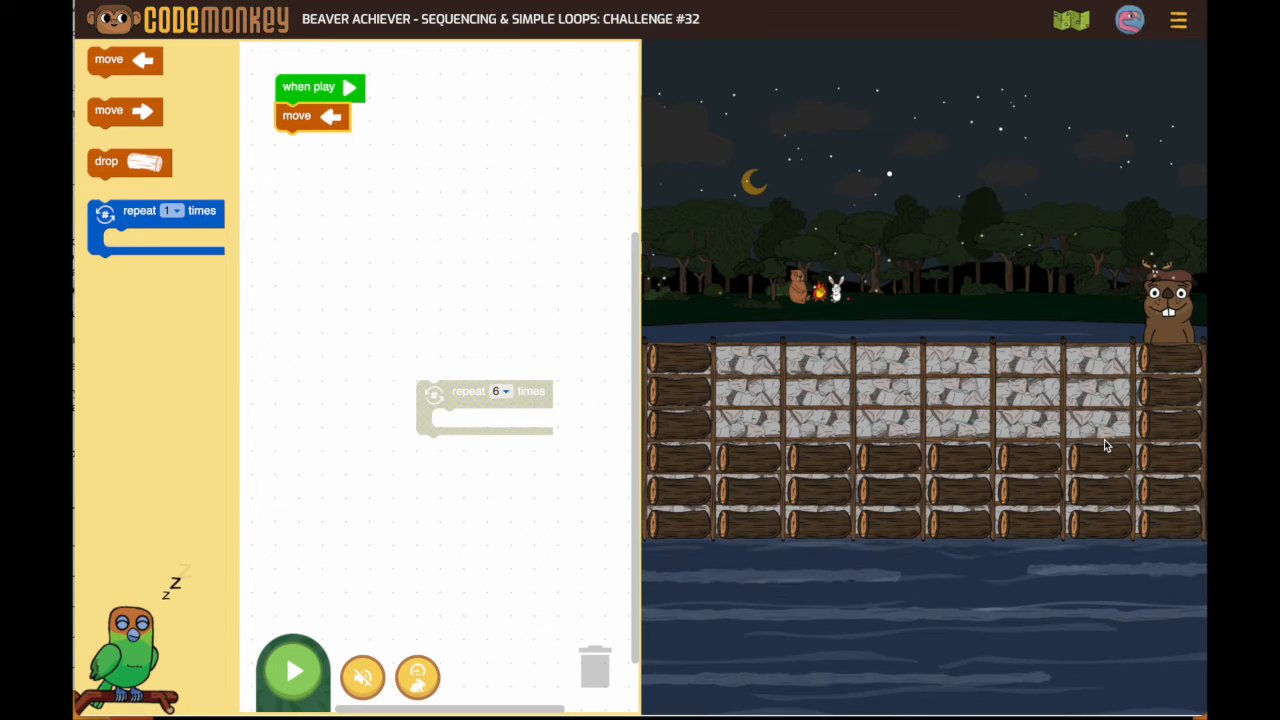
{"action": "left_click_drag", "start_coordinate": [156, 224], "coordinate": [310, 150]}
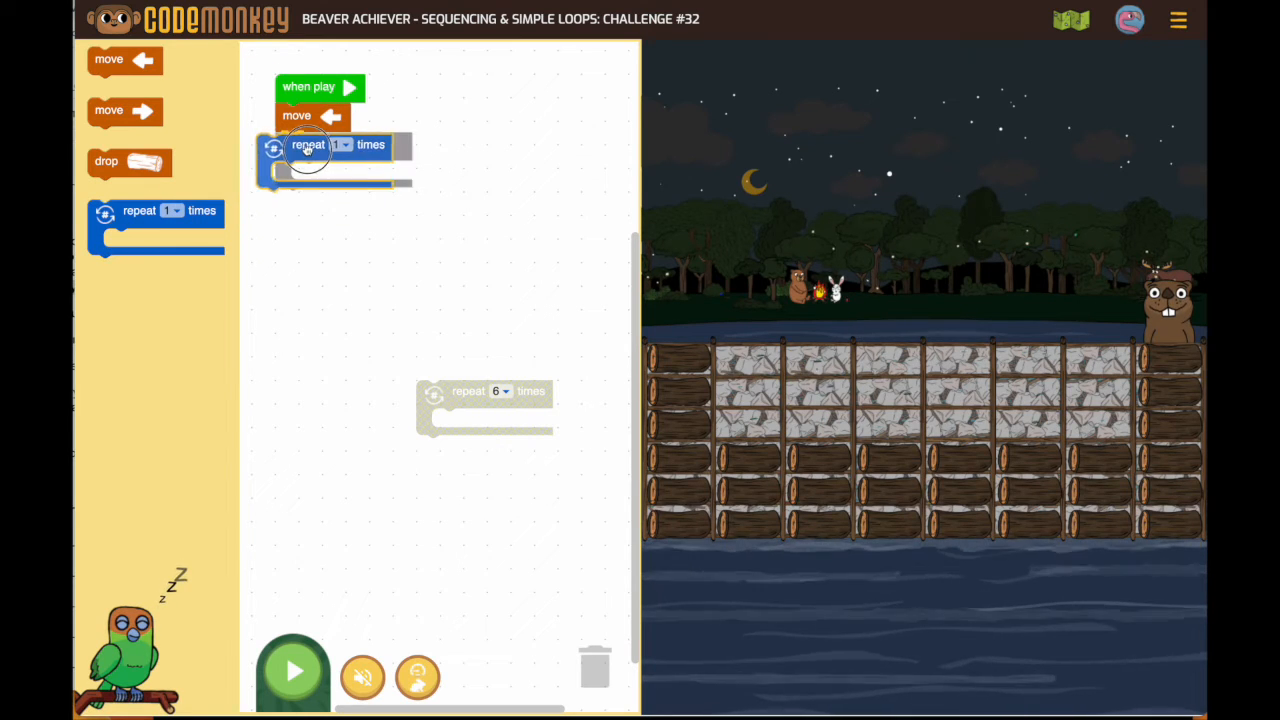
{"action": "left_click", "coordinate": [344, 144]}
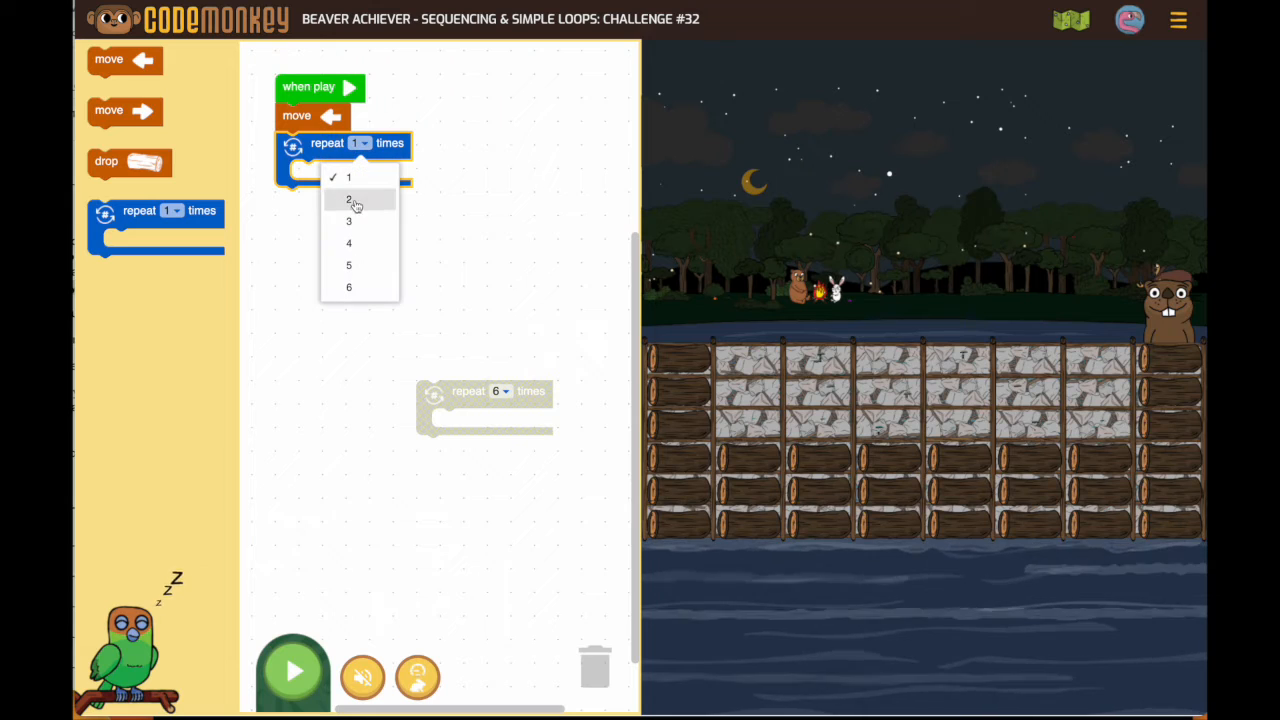
{"action": "left_click", "coordinate": [348, 220]}
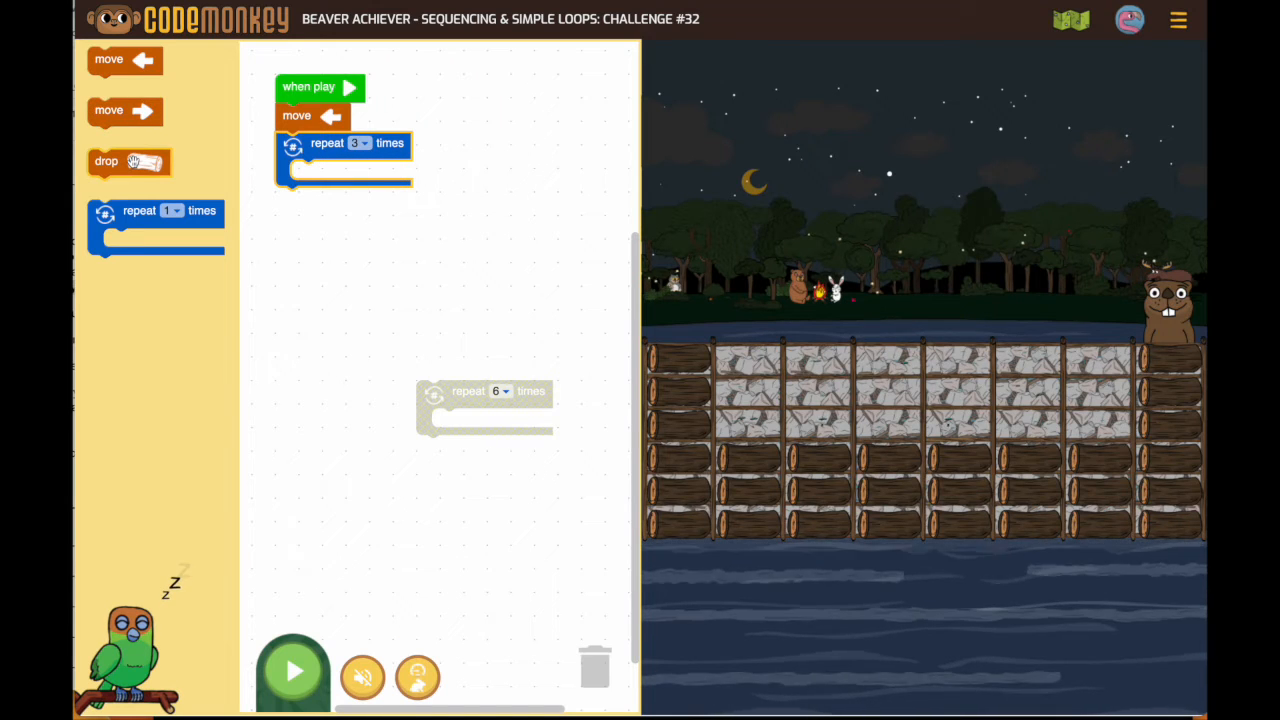
{"action": "left_click_drag", "start_coordinate": [128, 160], "coordinate": [332, 172]}
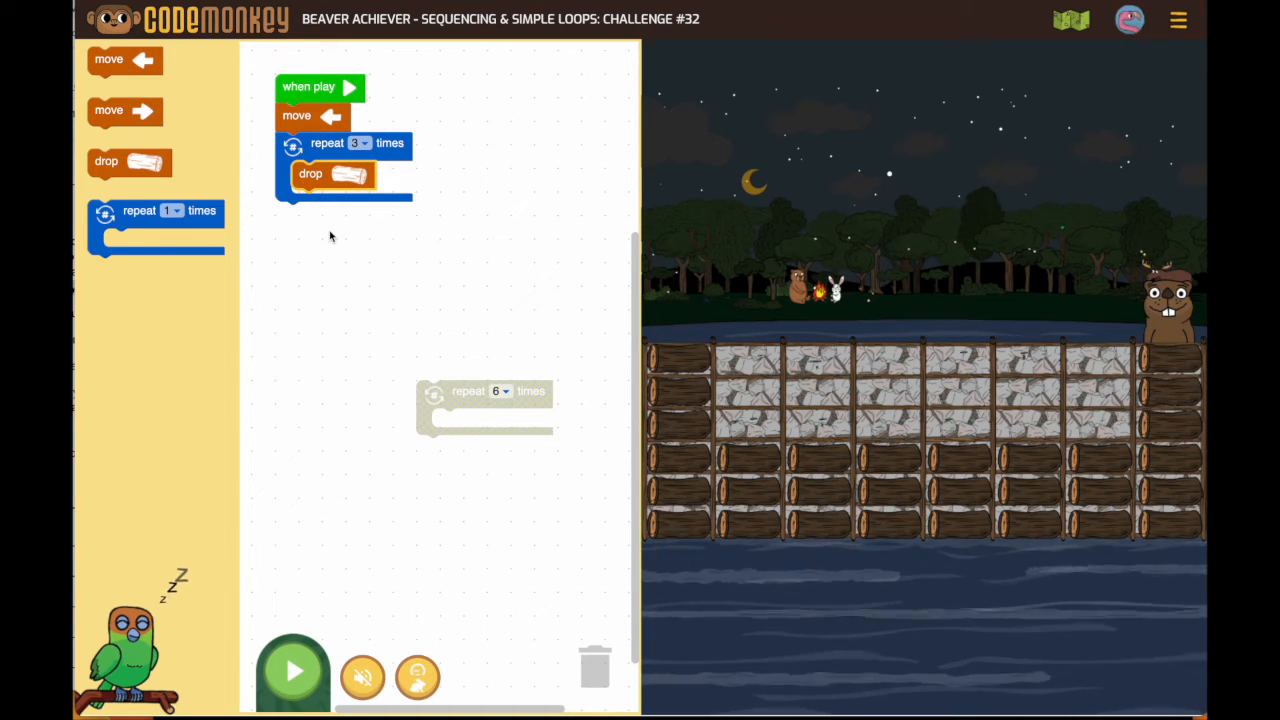
Step: Run, dismiss the 'dam isn't complete' message, then rerun with the steps nested in repeat 6
{"action": "left_click", "coordinate": [292, 670]}
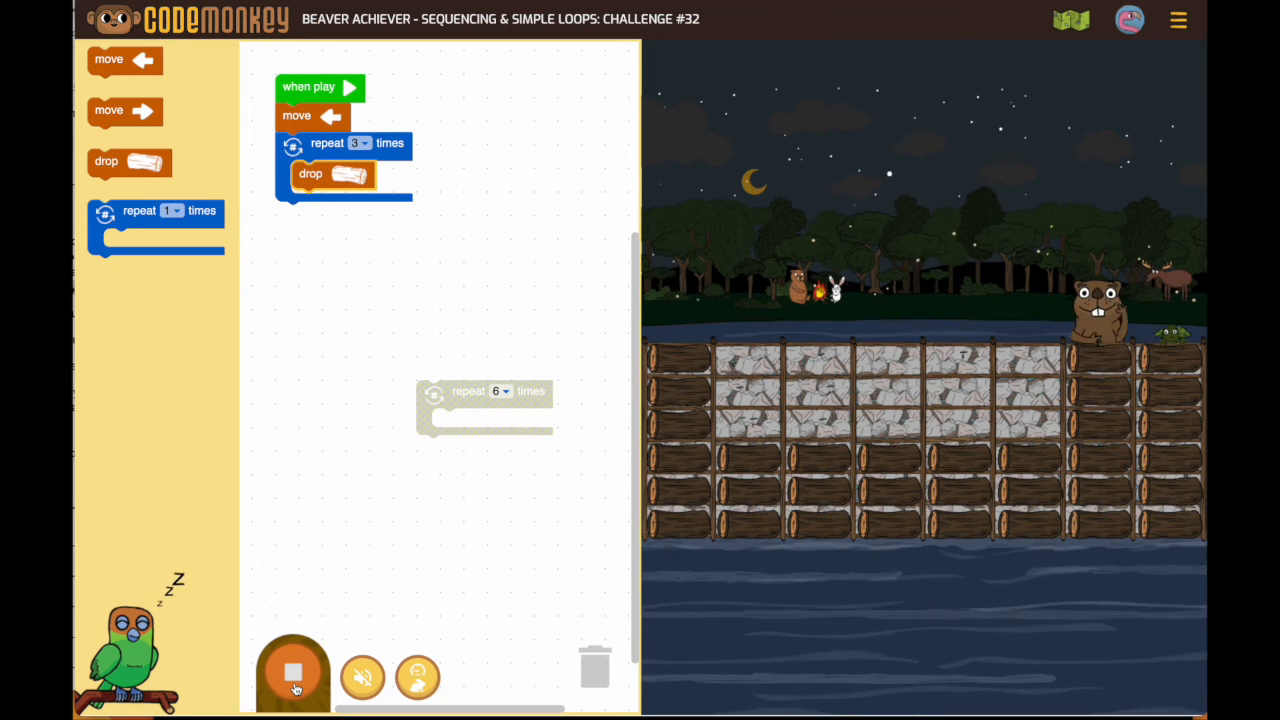
{"action": "left_click", "coordinate": [292, 670]}
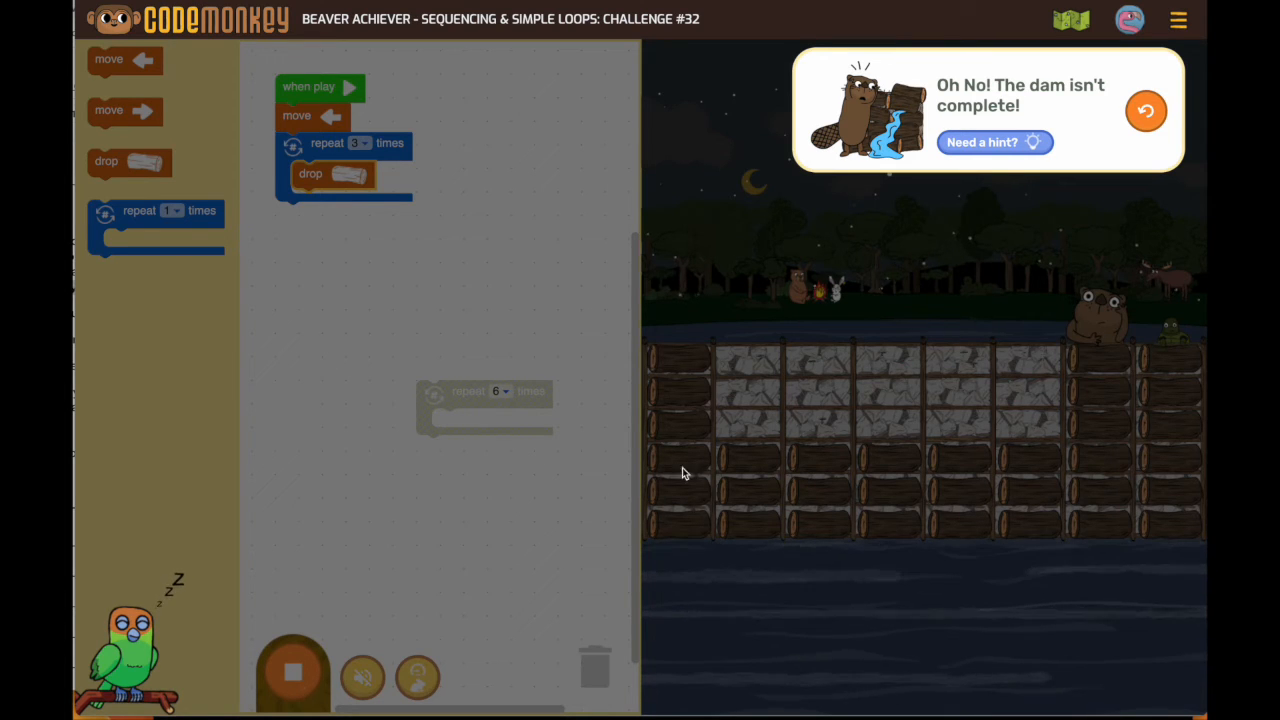
{"action": "mouse_move", "coordinate": [1102, 456]}
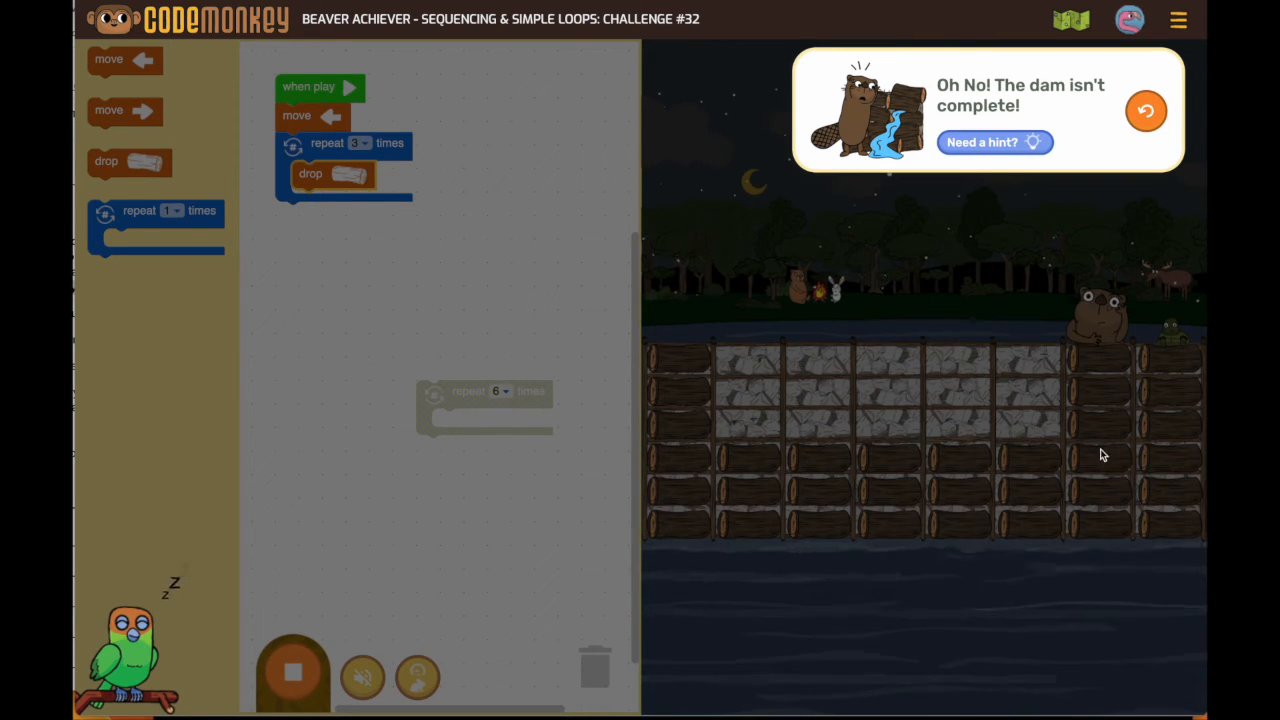
{"action": "mouse_move", "coordinate": [548, 240]}
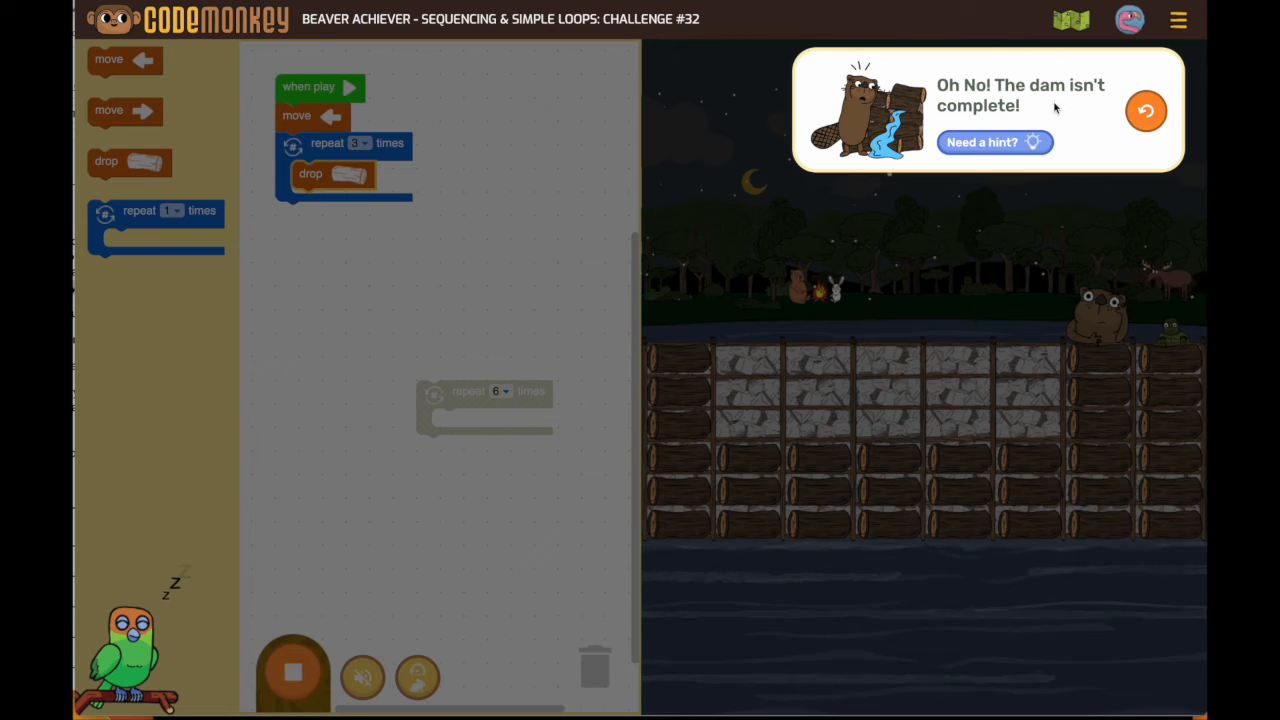
{"action": "left_click", "coordinate": [1146, 110]}
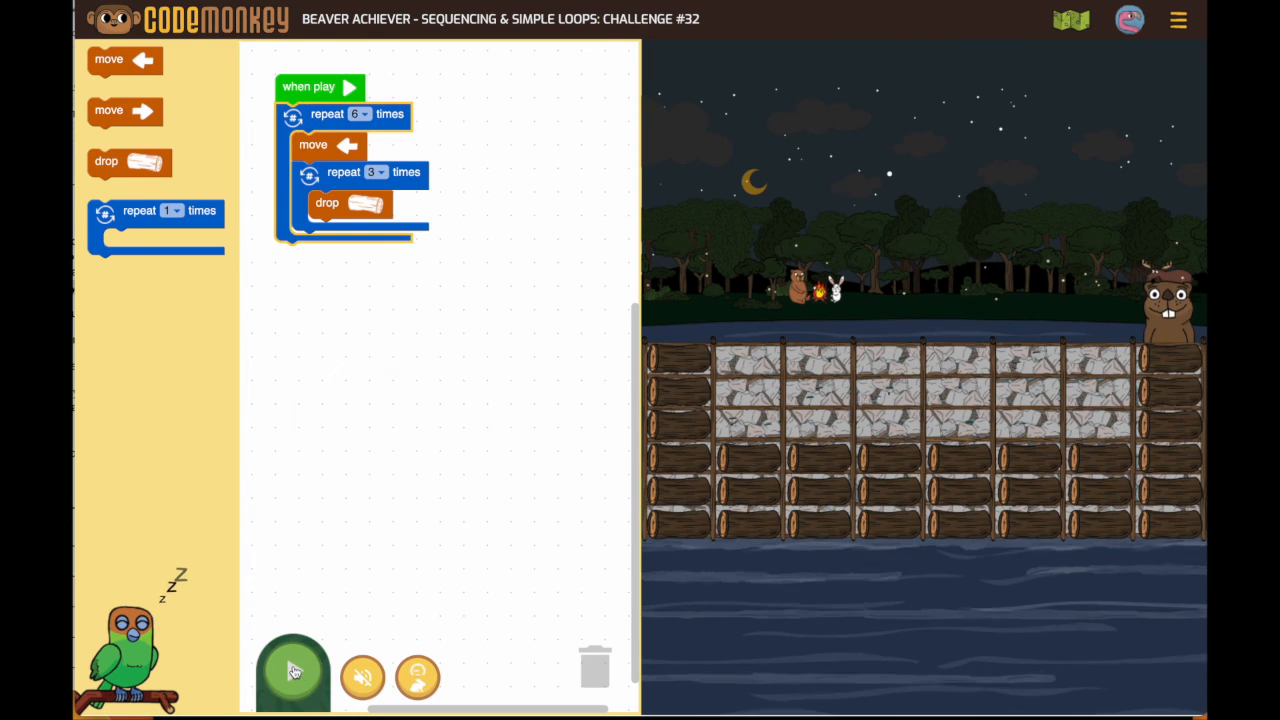
{"action": "left_click", "coordinate": [292, 670]}
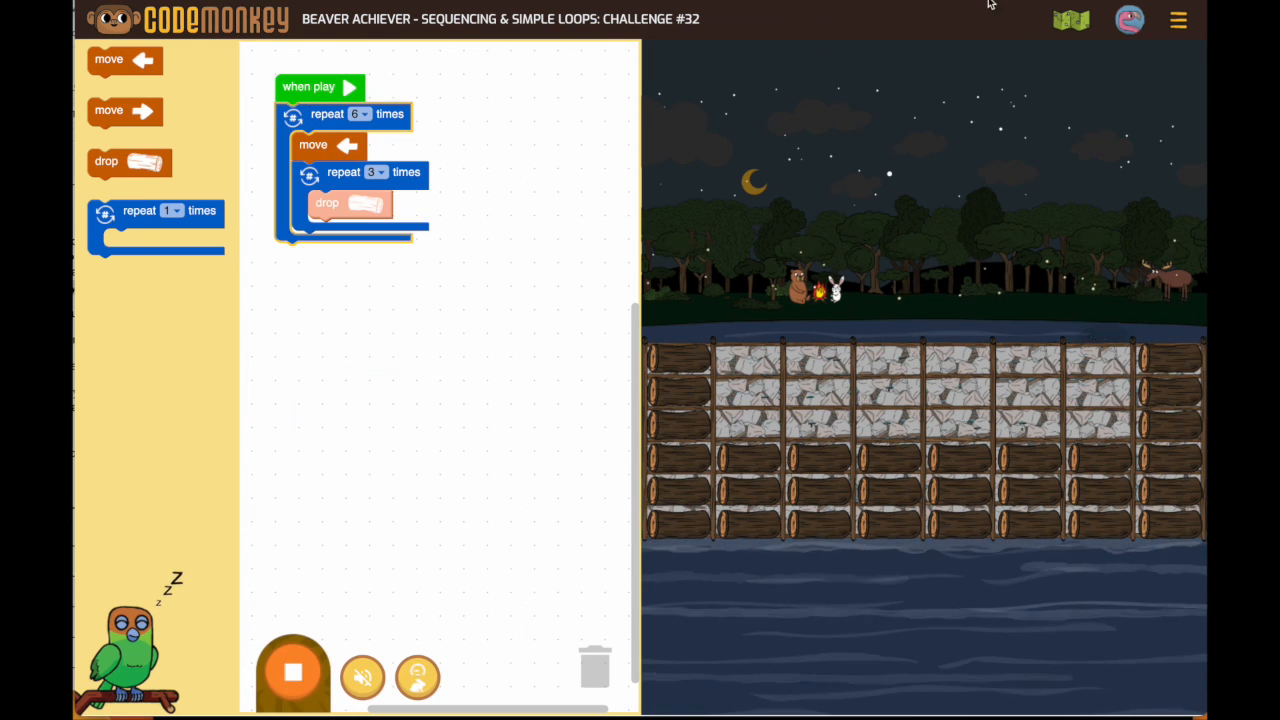